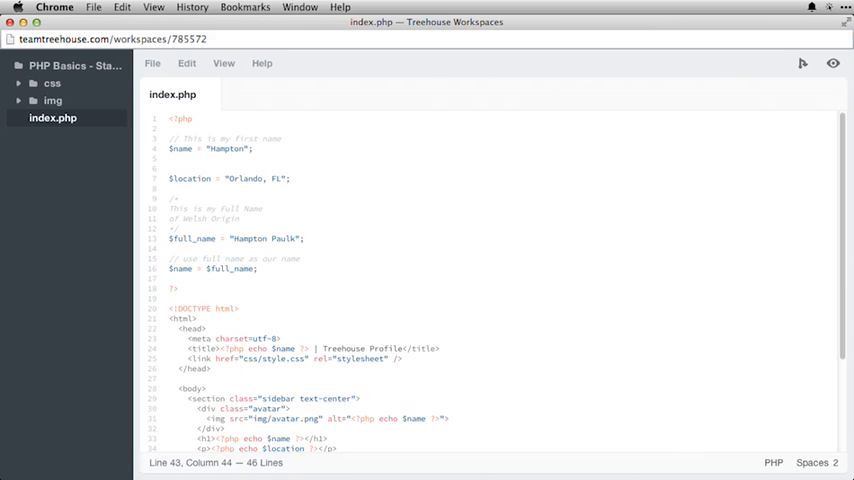
{"action": "mouse_move", "coordinate": [316, 312]}
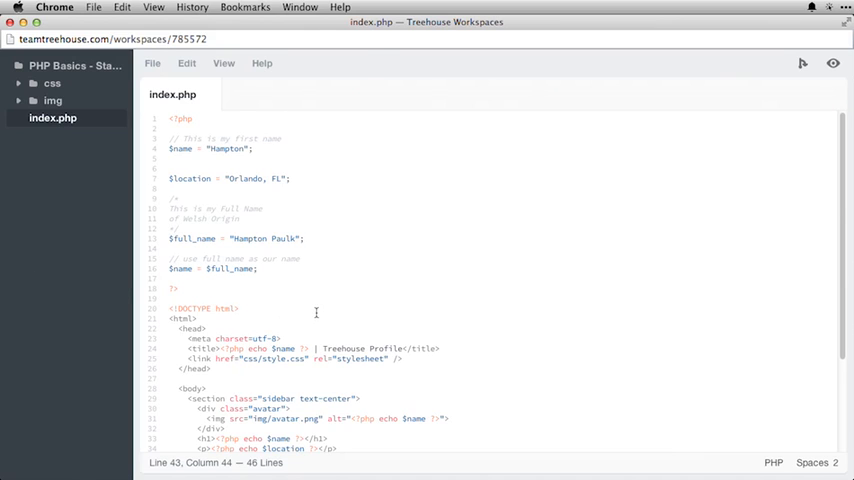
Replace the Hello, World! paragraph line with an empty pre block.
{"action": "scroll", "scroll_direction": "down", "scroll_amount": 3}
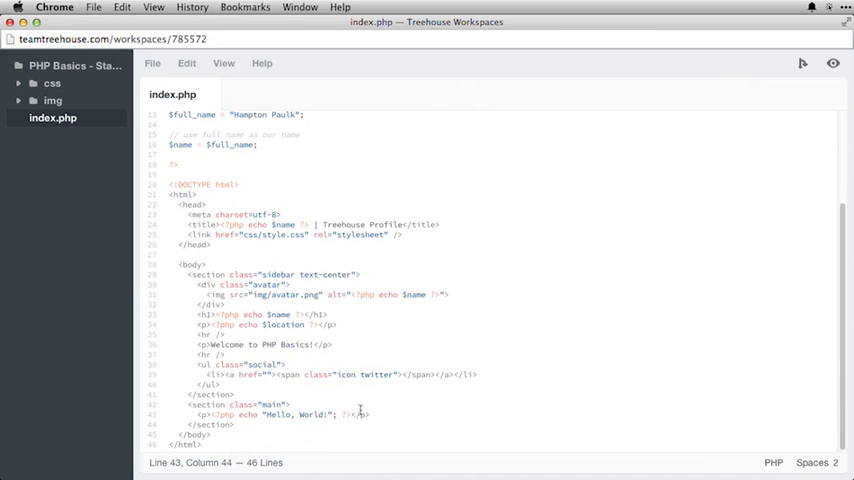
{"action": "triple_click", "coordinate": [270, 414]}
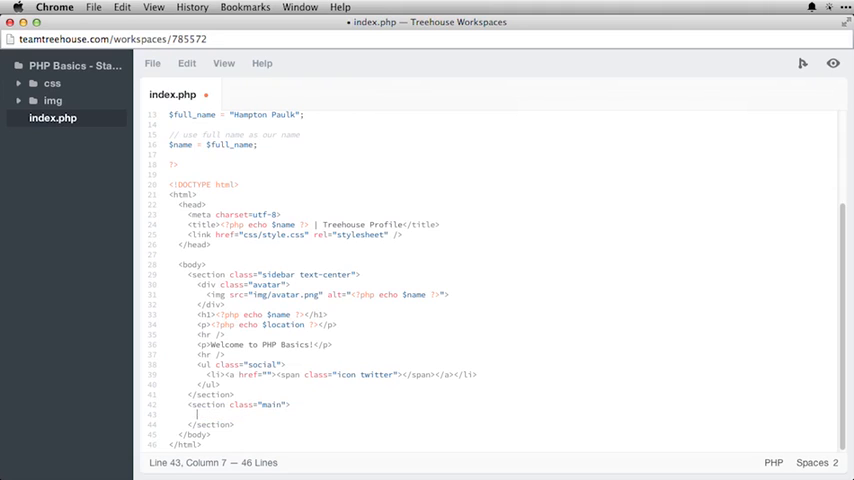
{"action": "type", "text": "a"}
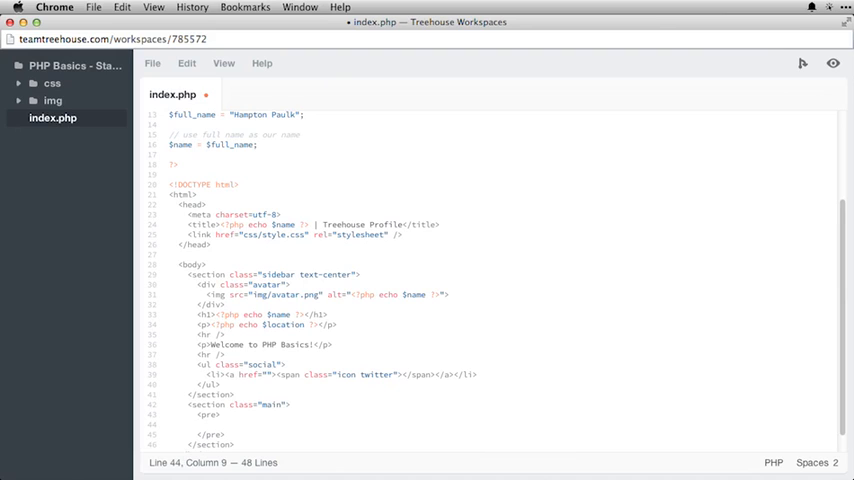
Inside the pre block, open a PHP block defining $names = array('chris', 'mike', 'amy', 'jane').
{"action": "left_click", "coordinate": [205, 424]}
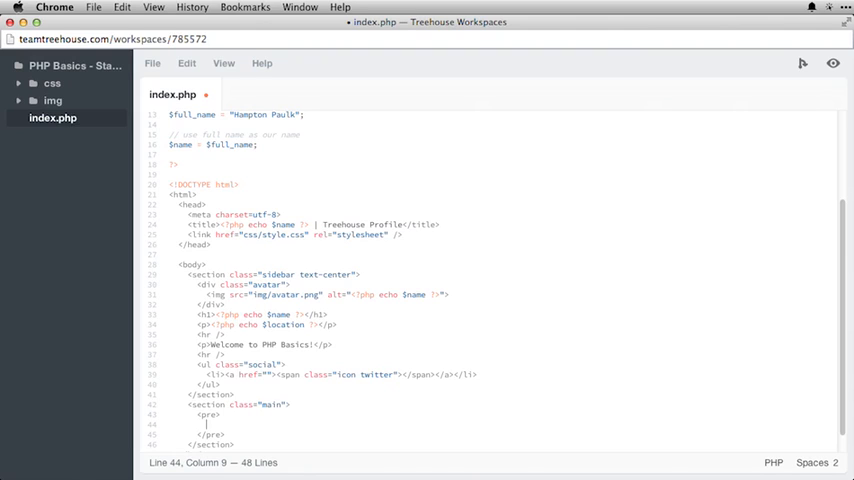
{"action": "type", "text": "<?ph"}
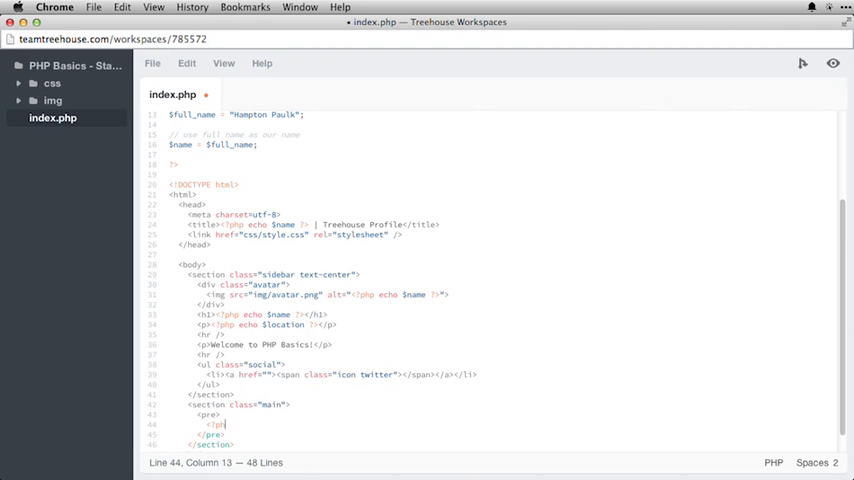
{"action": "key", "text": "enter"}
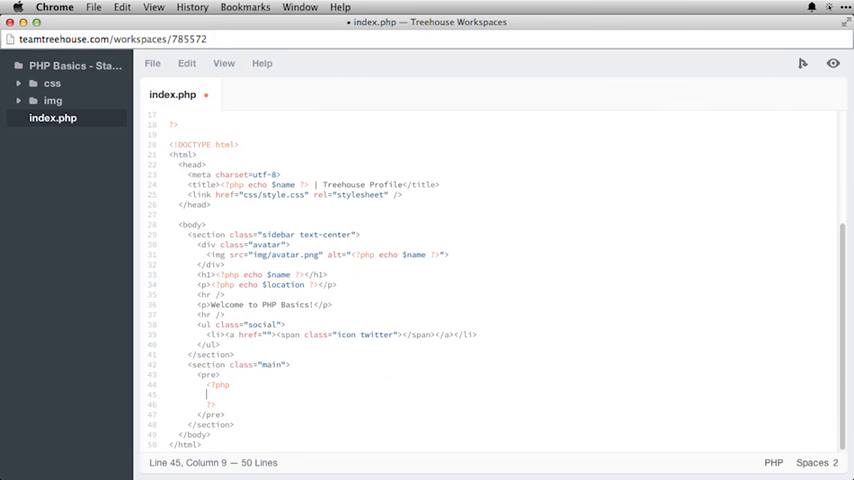
{"action": "type", "text": "$names = array('chris', 'mike', 'amy', 'jane');"}
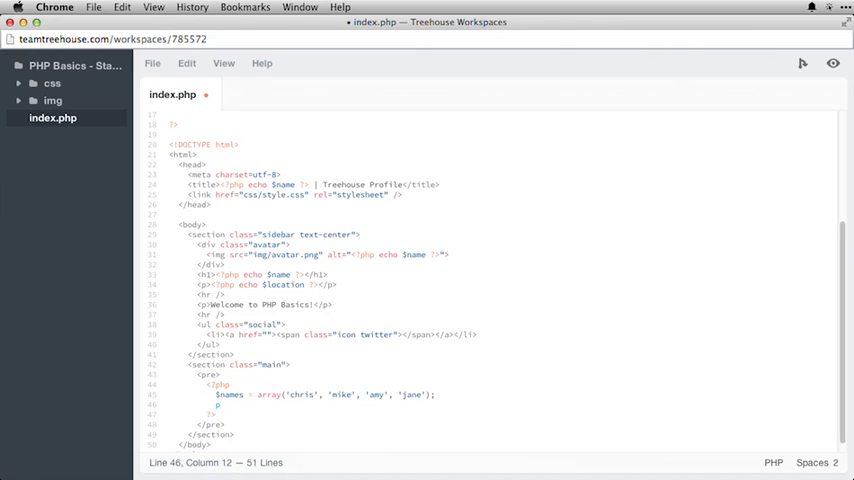
Add print_r($names); below the array to output its four entries.
{"action": "type", "text": "print_r"}
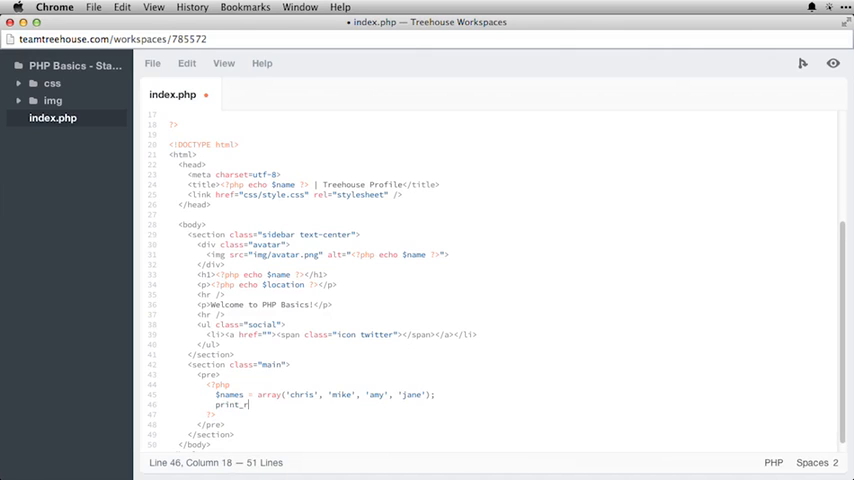
{"action": "type", "text": "();"}
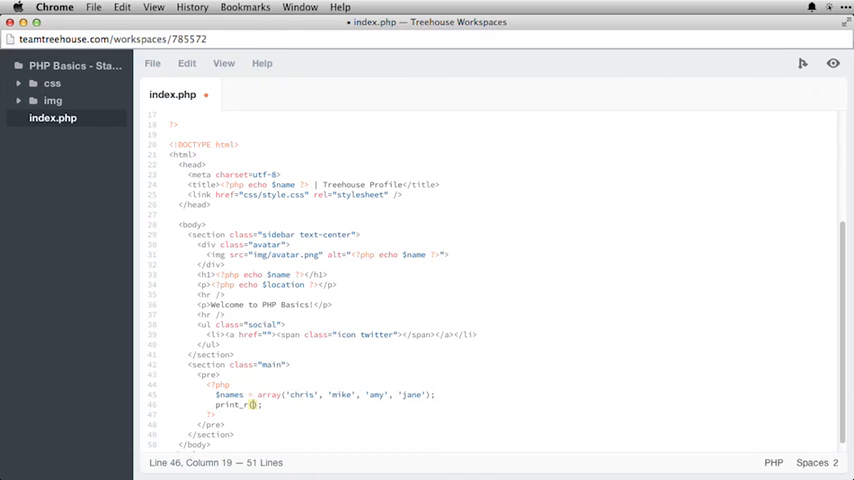
{"action": "type", "text": "$names"}
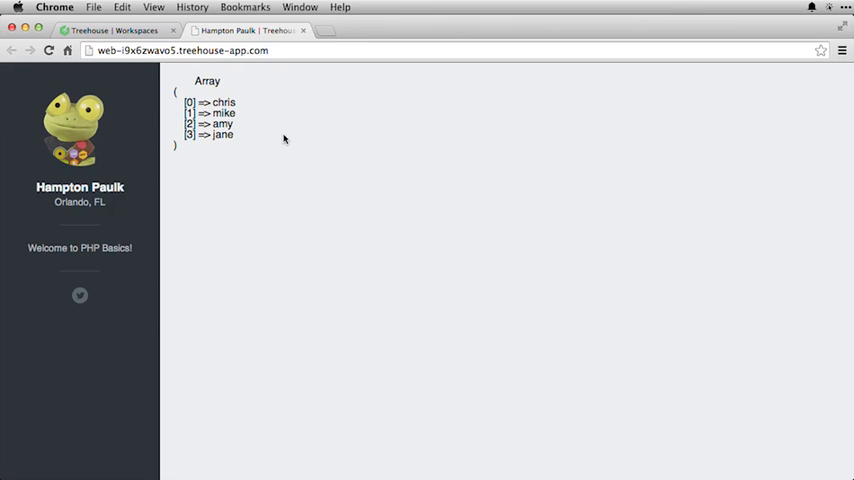
Rewrite the $names array line without spaces and recheck the preview.
{"action": "left_click", "coordinate": [245, 30]}
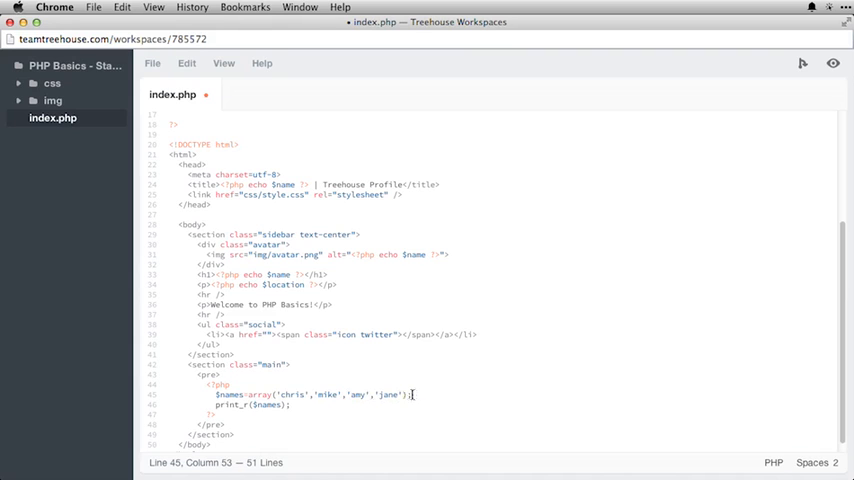
{"action": "left_click", "coordinate": [230, 375]}
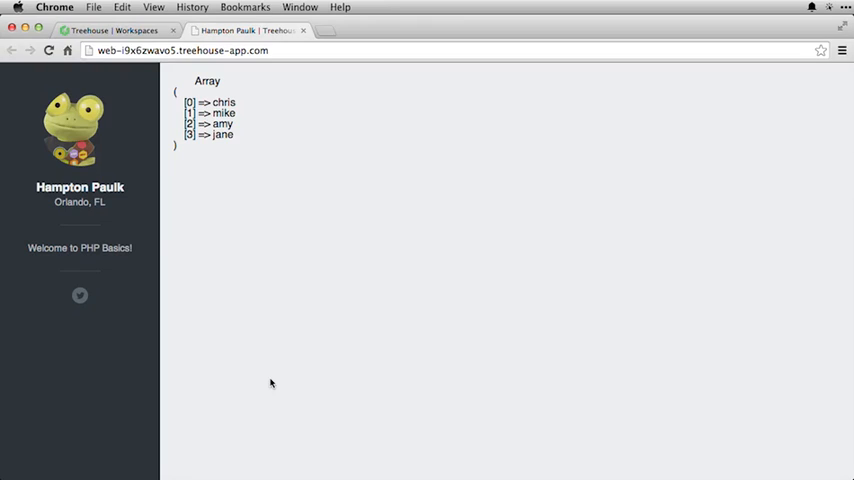
{"action": "left_click", "coordinate": [48, 50]}
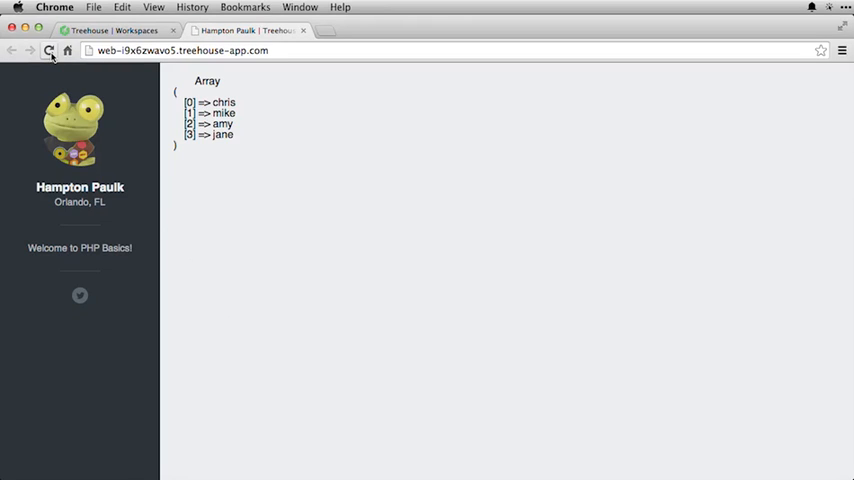
{"action": "left_click", "coordinate": [240, 30]}
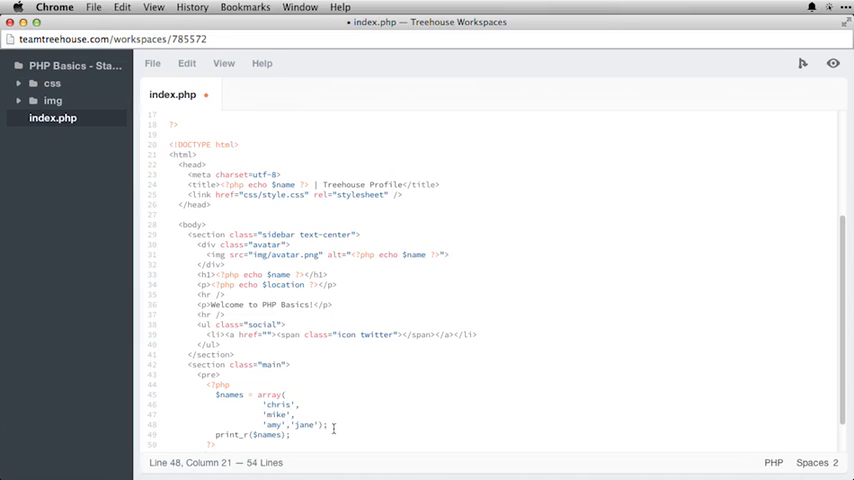
Break the $names array so each name and the closing parenthesis sit on separate lines.
{"action": "key", "text": "Return"}
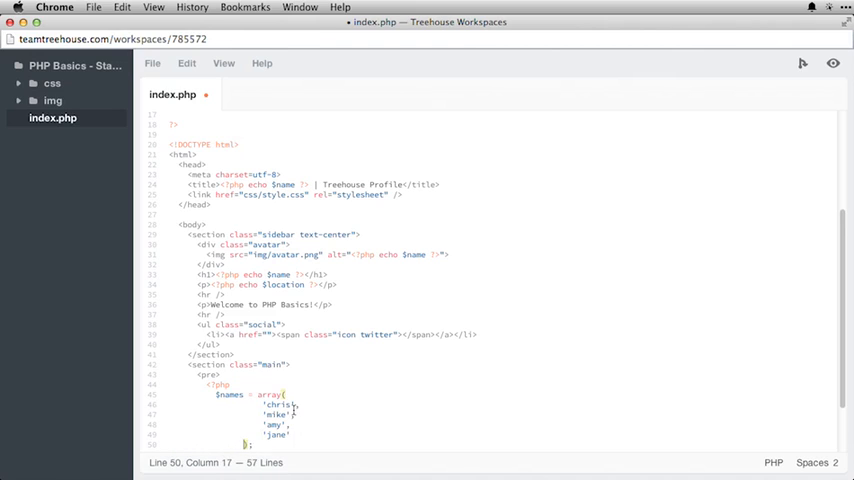
{"action": "scroll", "scroll_direction": "down", "scroll_amount": 3}
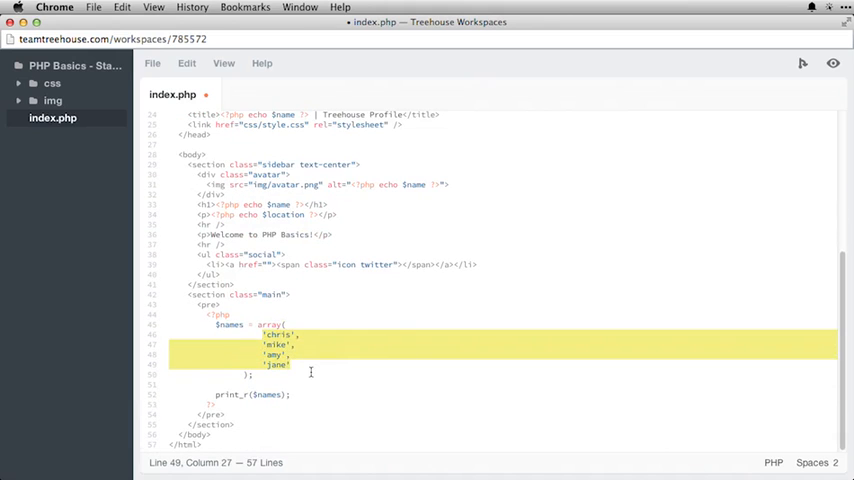
{"action": "left_click", "coordinate": [290, 364]}
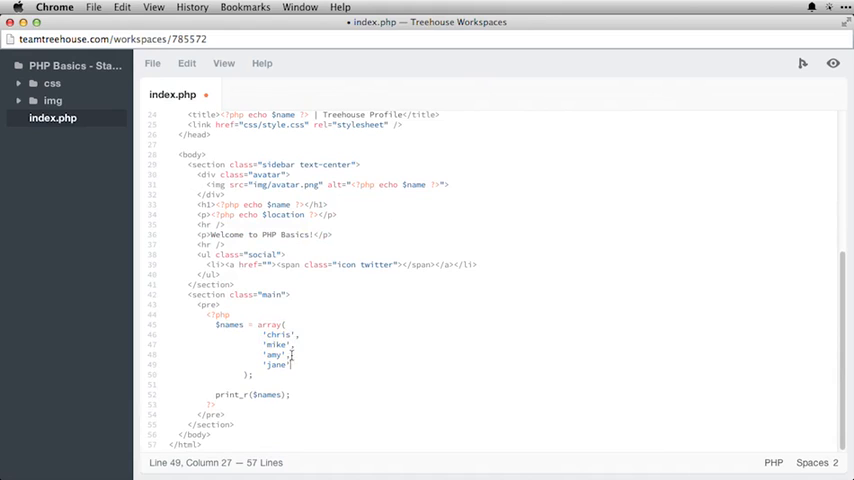